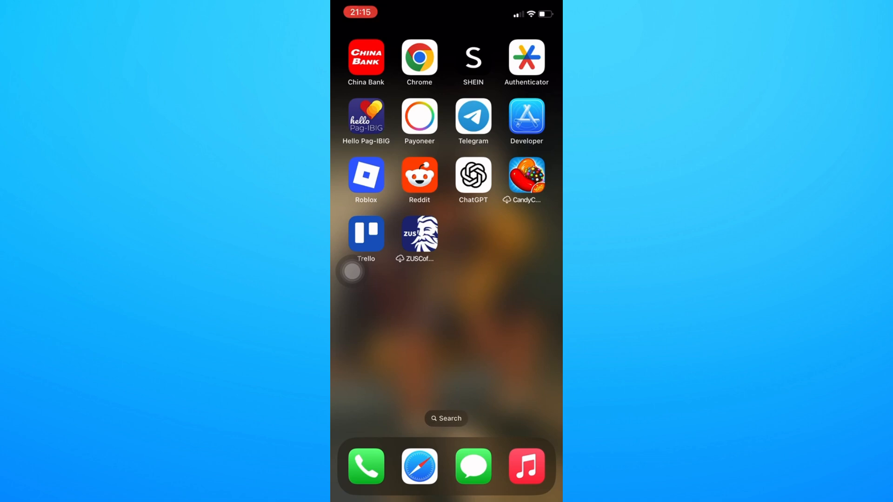
Bring Safari up from the Home Screen showing Google results for netmirror
scroll("left", 3)
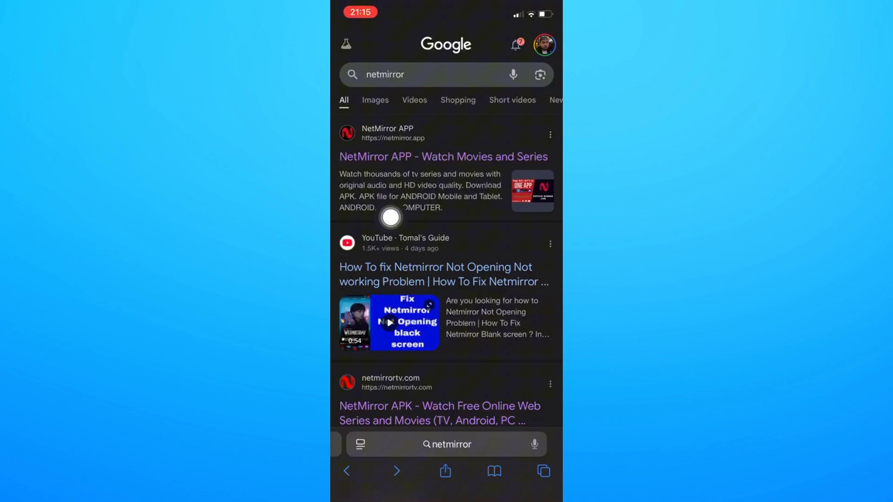
Load the netmirror.app site from the 'NetMirror APP - Watch Movies and Series' result
scroll("down", 3)
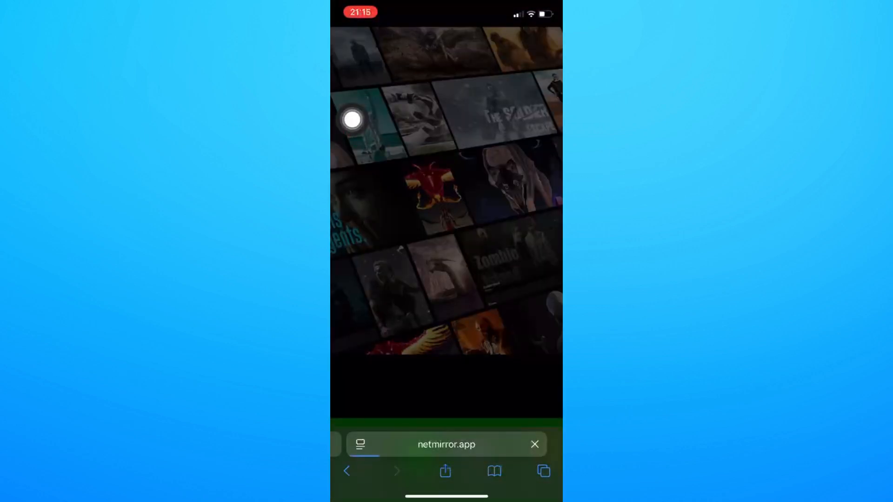
Read through NetMirror's iOS steps for installing the DODO Webview app
scroll("up", 3)
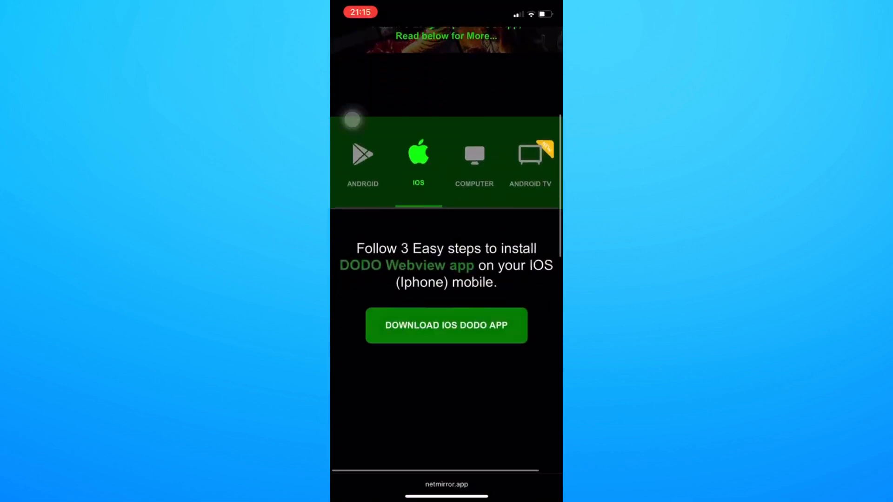
scroll("down", 3)
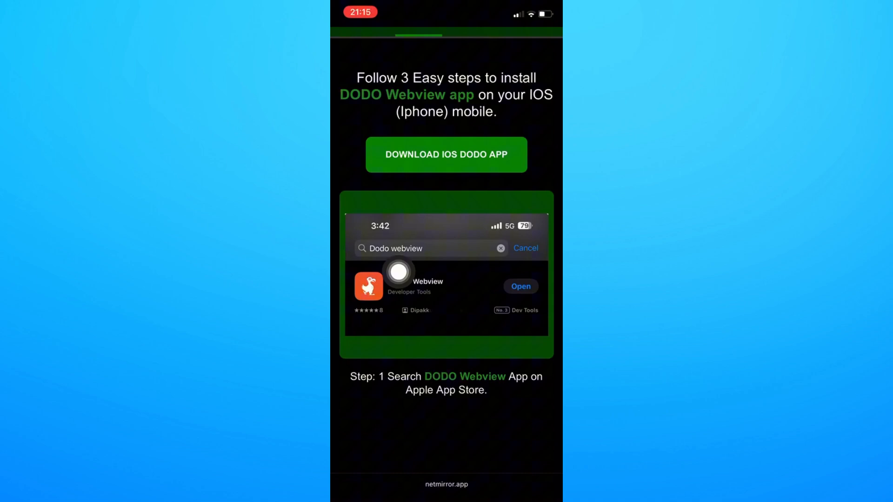
scroll("down", 3)
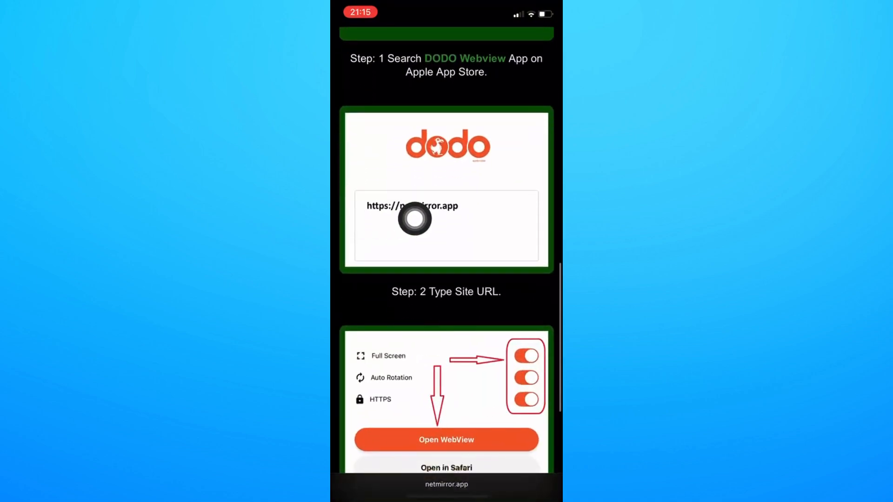
scroll("down", 3)
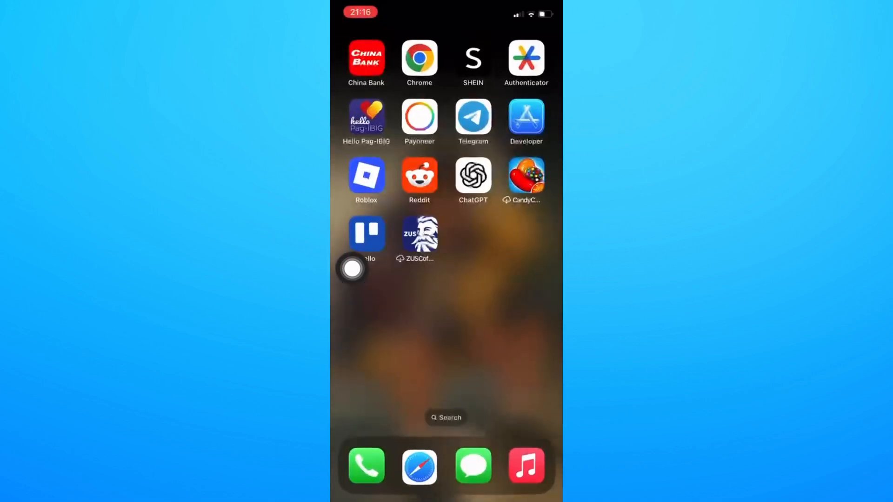
Launch the App Store from the second Home Screen page
scroll("left", 3)
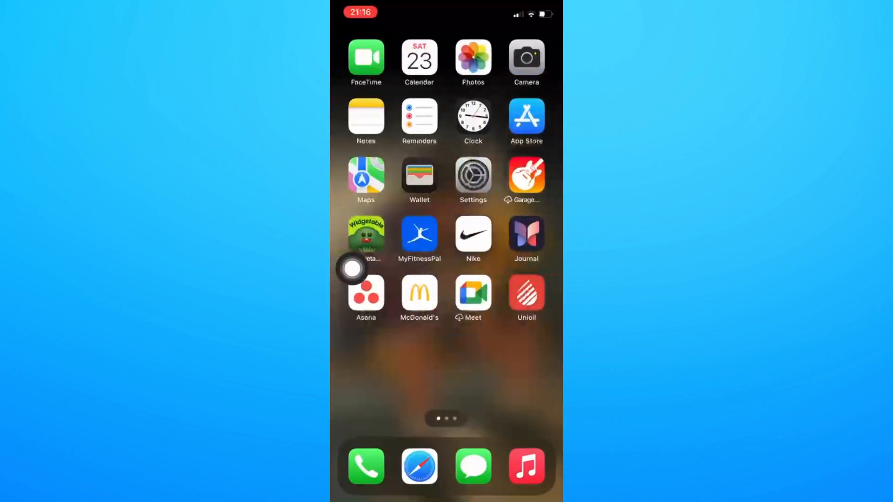
left_click(524, 118)
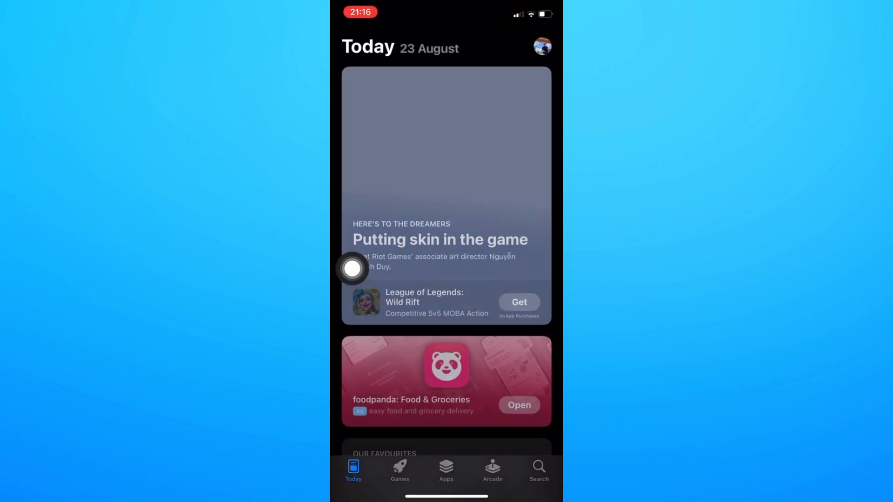
Search the App Store for 'Dodo' and scroll through results like Dodo Pizza and Camsurf
left_click(538, 472)
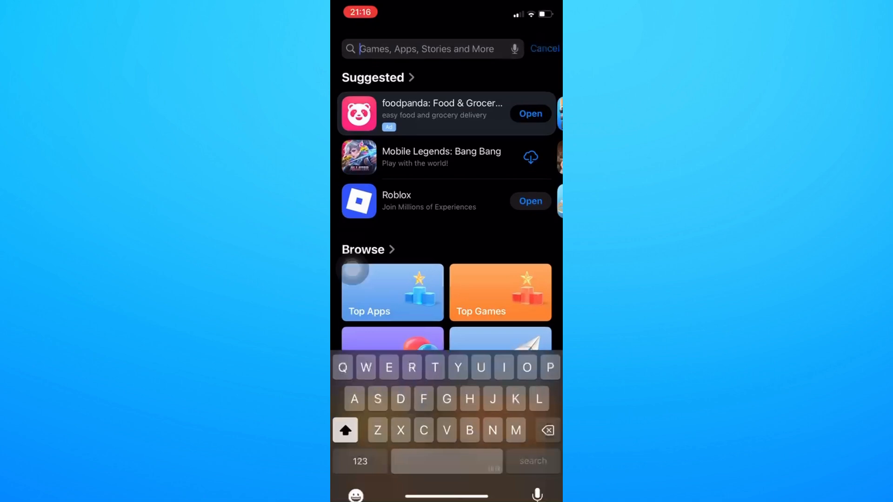
type("Dodoo")
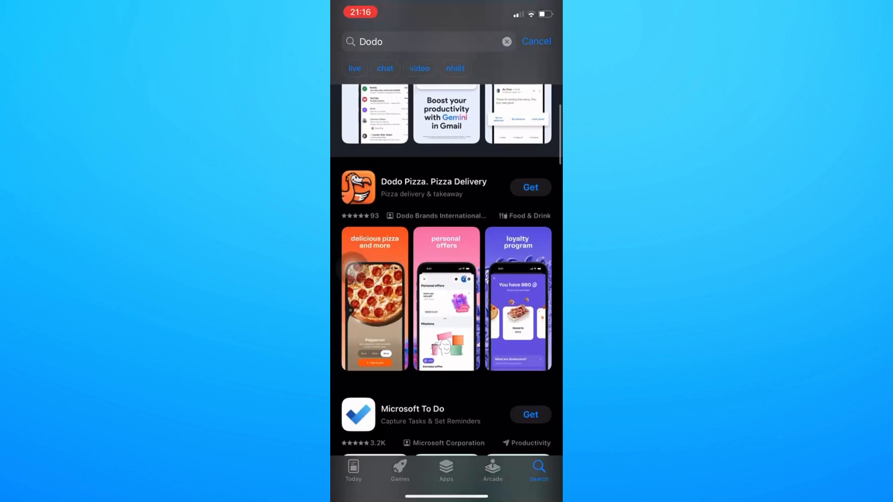
scroll("down", 3)
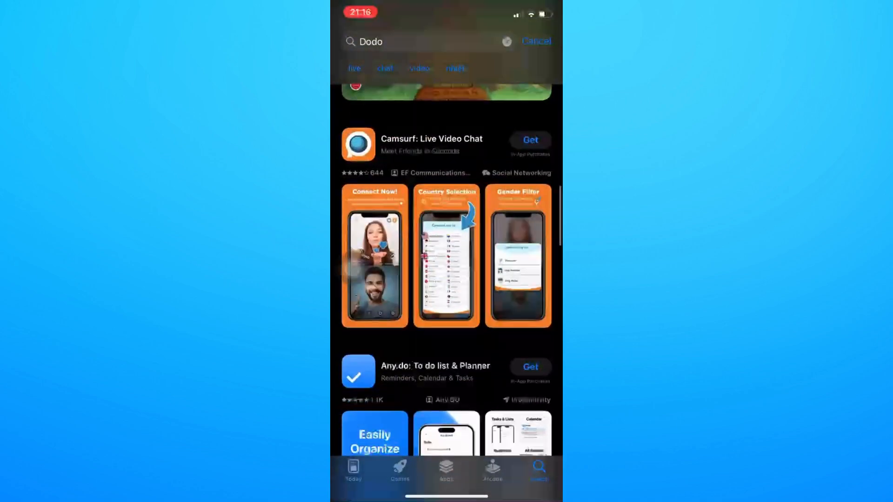